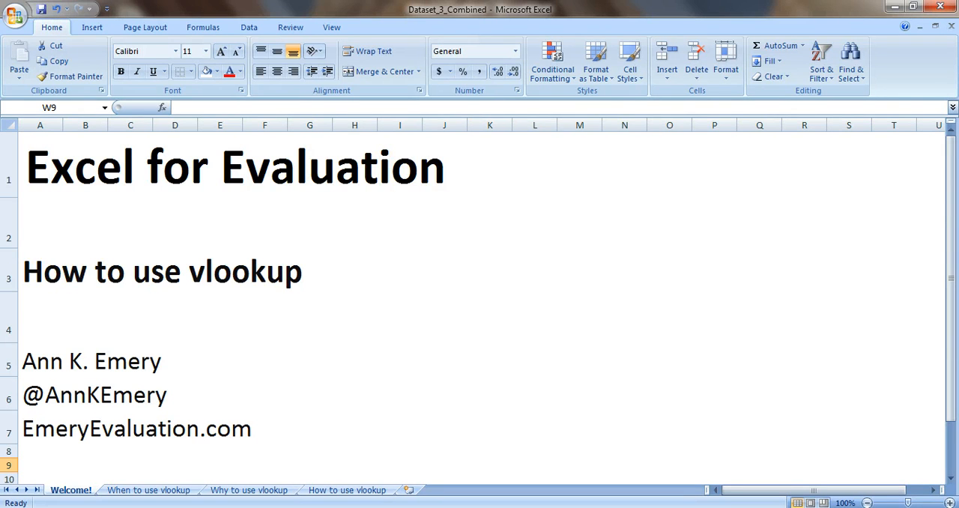
# - Show the 'When to use vlookup' sheet describing combining demographics and scores into one dataset
pyautogui.click(147, 490)
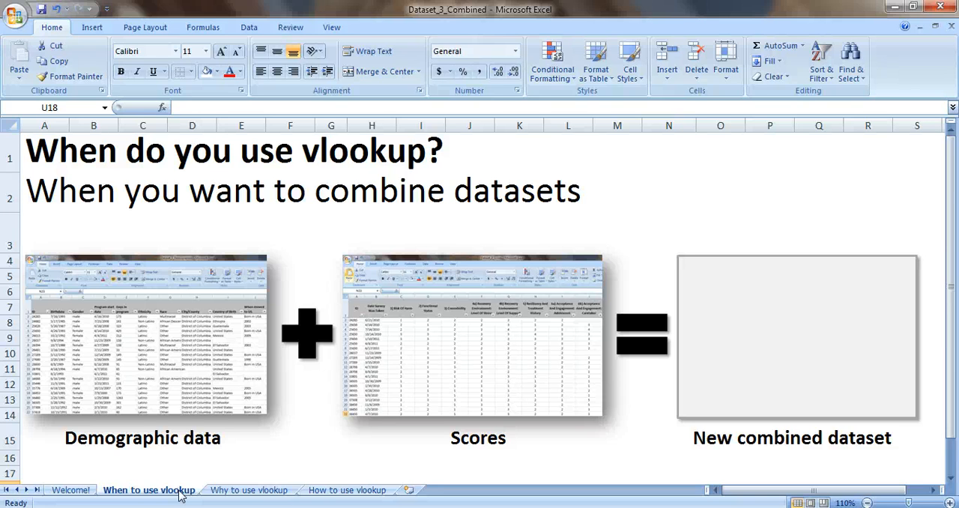
# - Show the 'Why to use vlookup' sheet about saving time merging demographics with counselor ratings
pyautogui.click(249, 491)
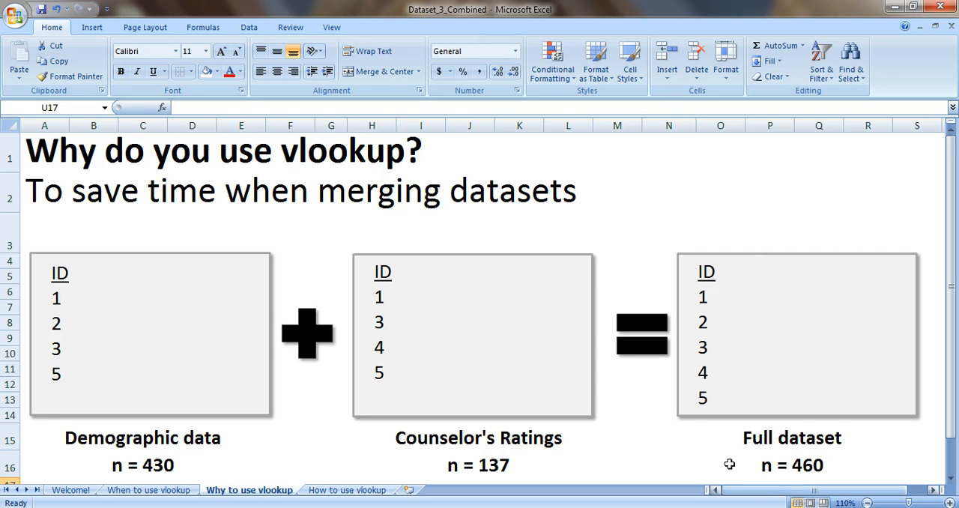
pyautogui.moveTo(902, 393)
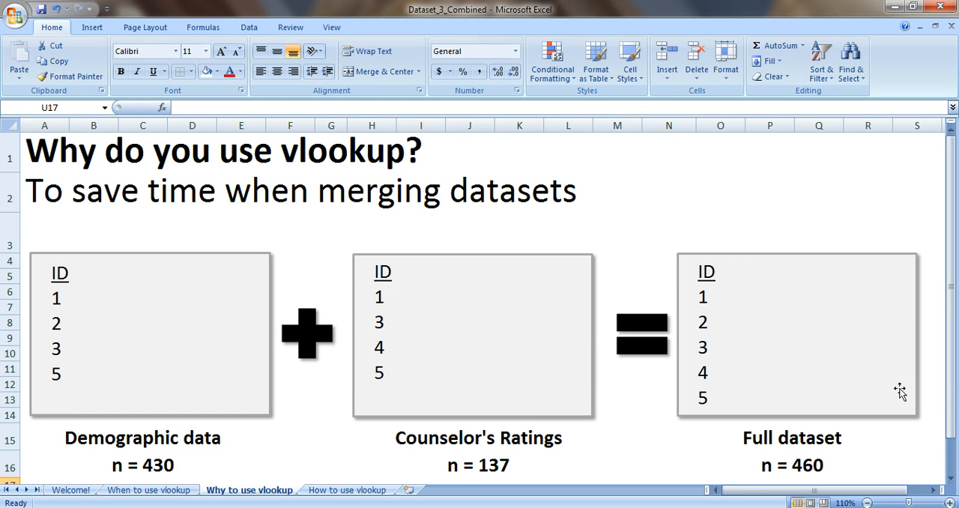
pyautogui.moveTo(869, 445)
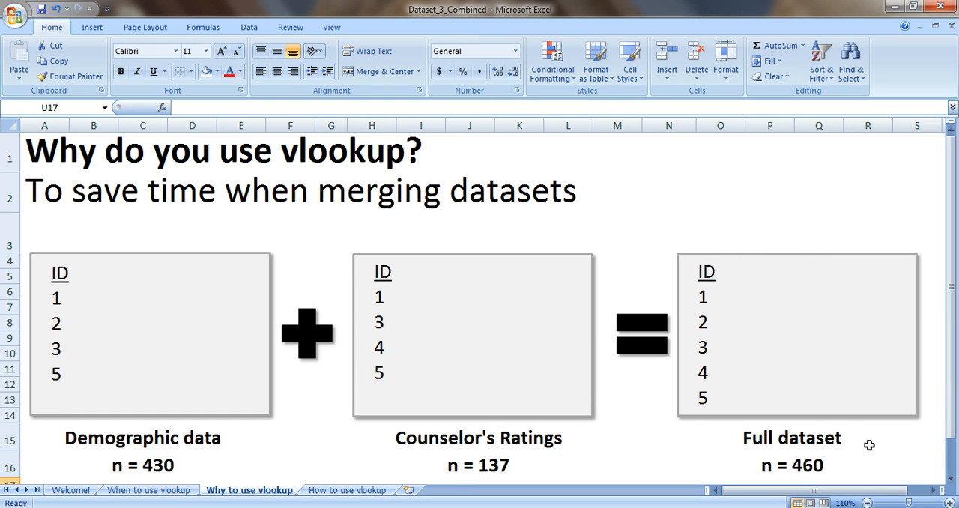
pyautogui.moveTo(860, 447)
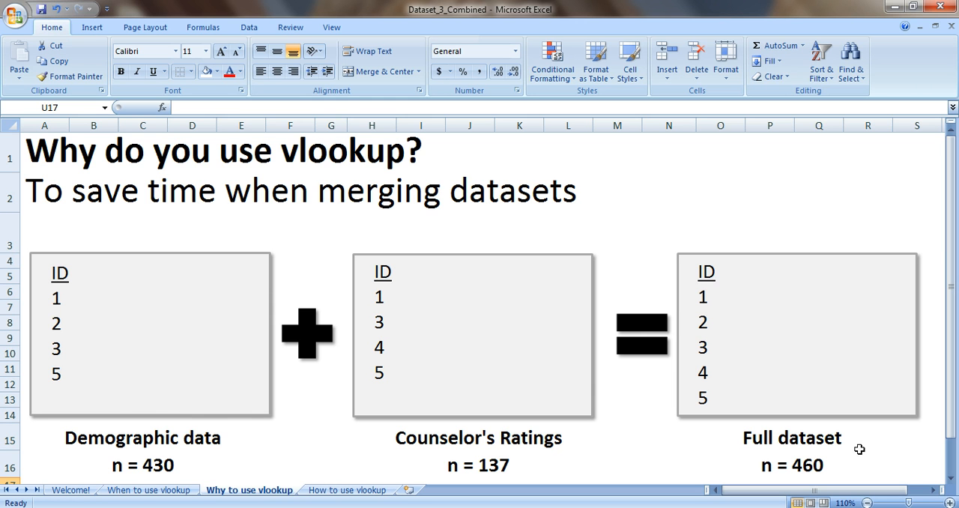
pyautogui.moveTo(114, 282)
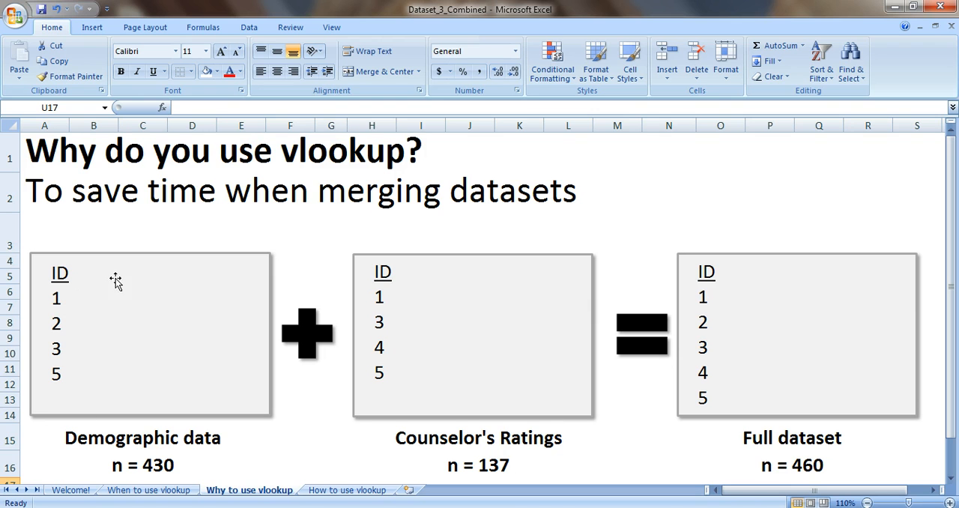
pyautogui.moveTo(39, 321)
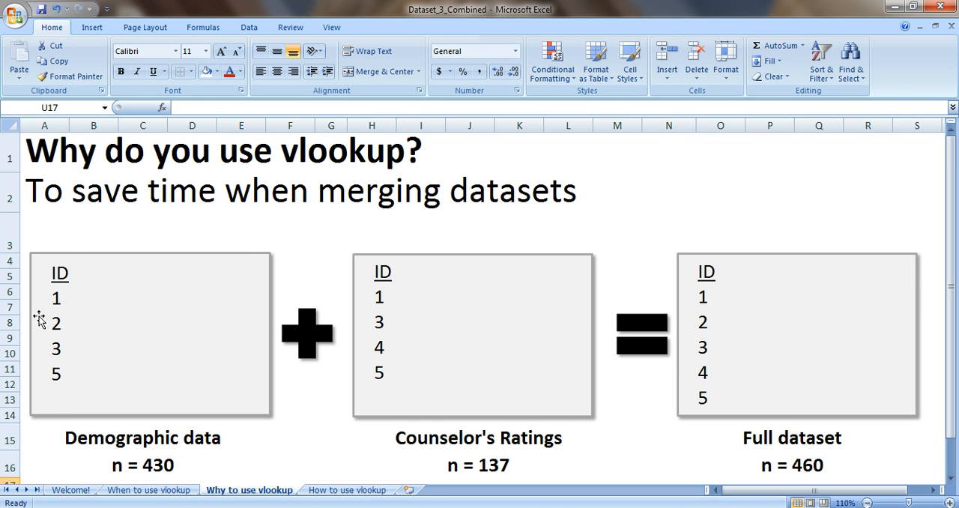
pyautogui.moveTo(231, 468)
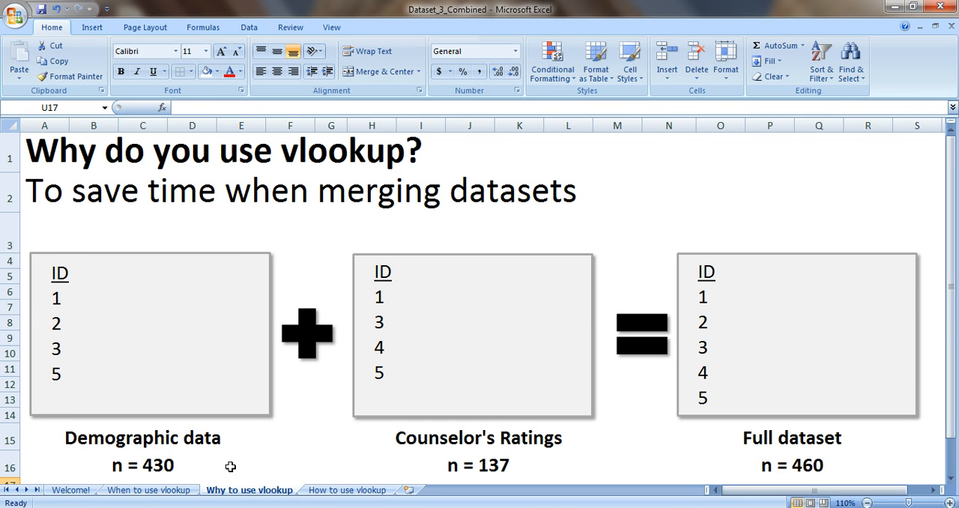
pyautogui.moveTo(225, 471)
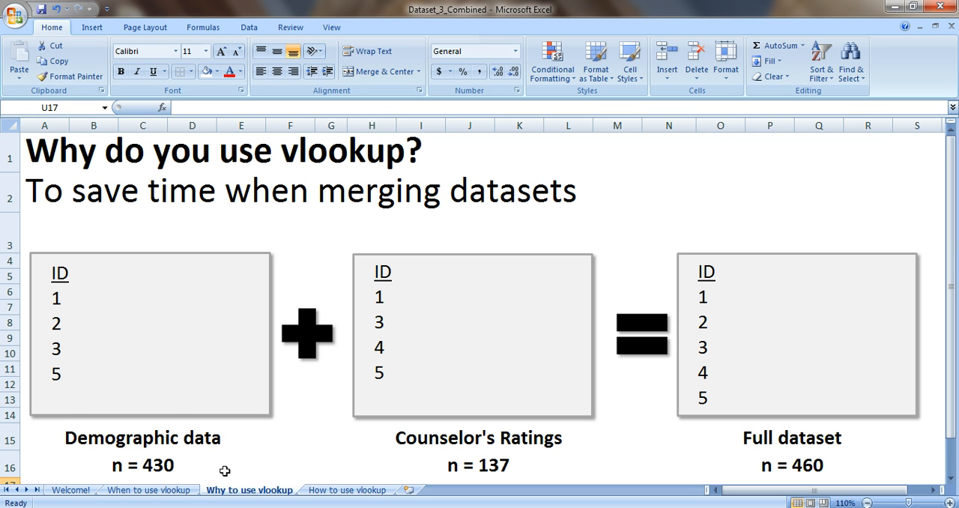
pyautogui.moveTo(78, 303)
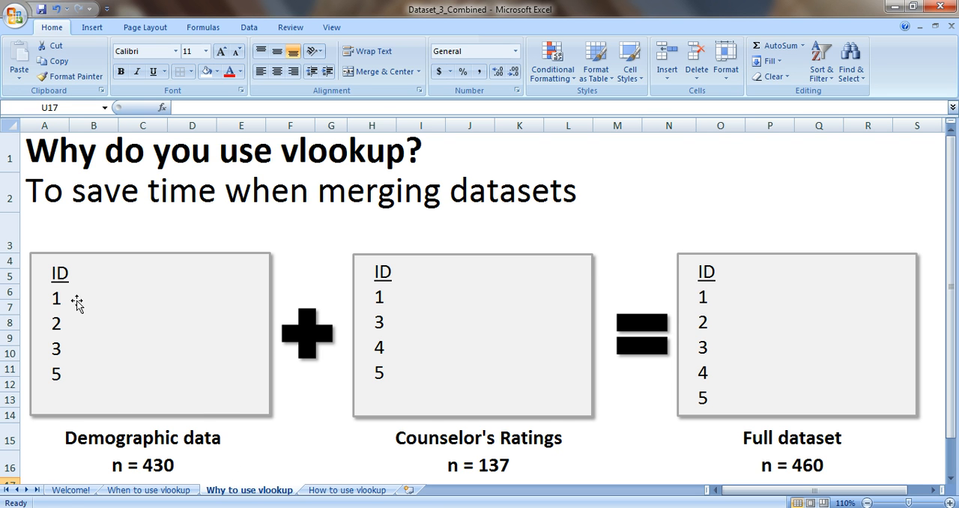
pyautogui.moveTo(82, 306)
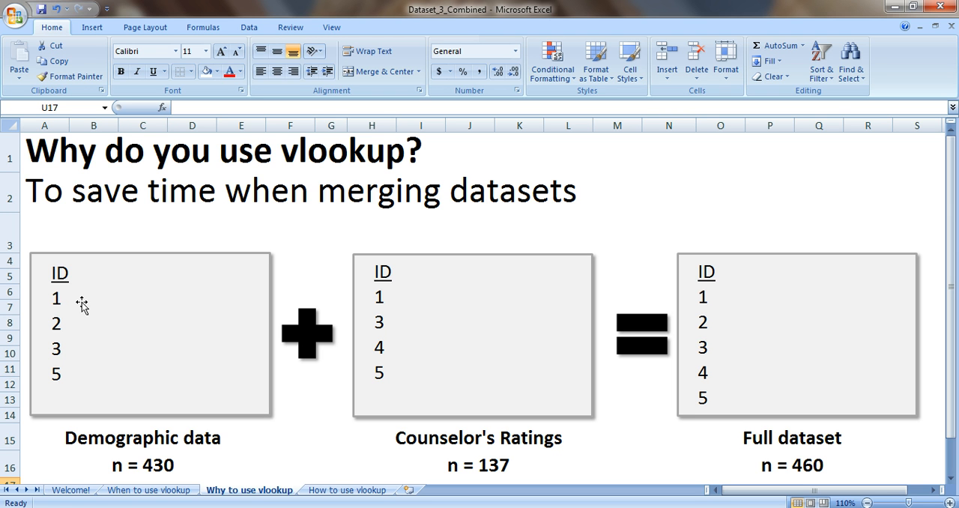
pyautogui.moveTo(569, 347)
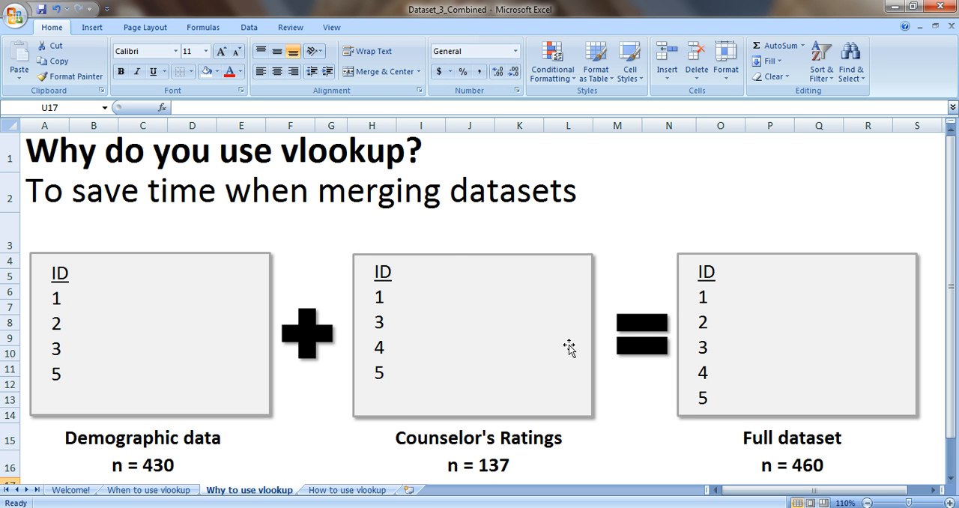
pyautogui.moveTo(346, 408)
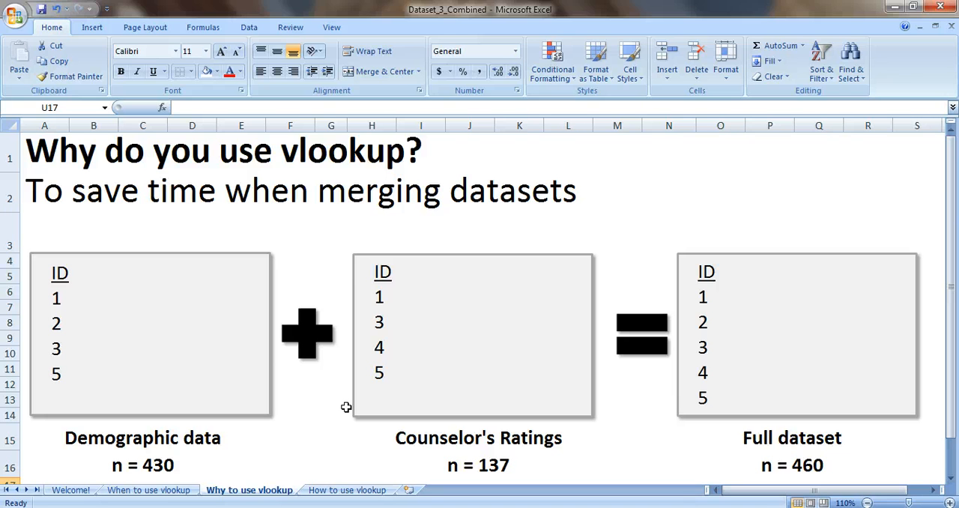
pyautogui.moveTo(350, 372)
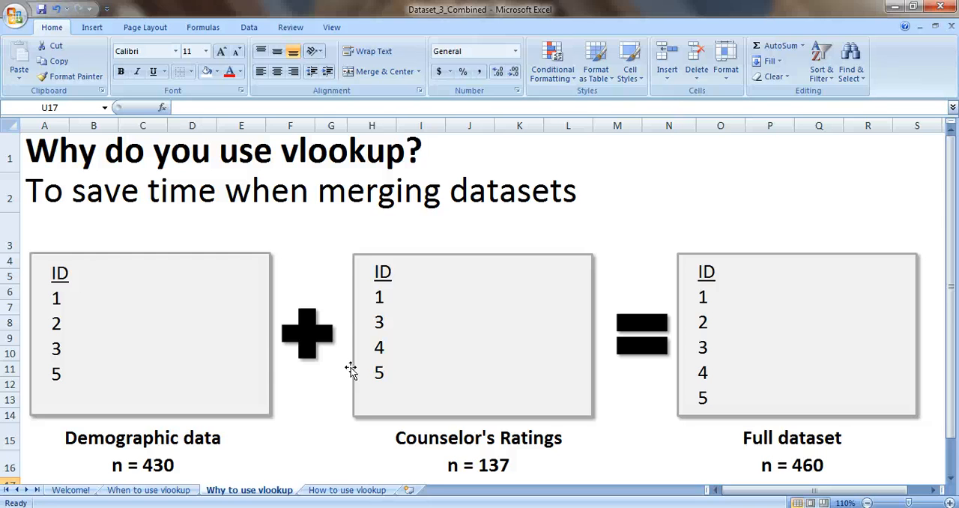
pyautogui.moveTo(352, 377)
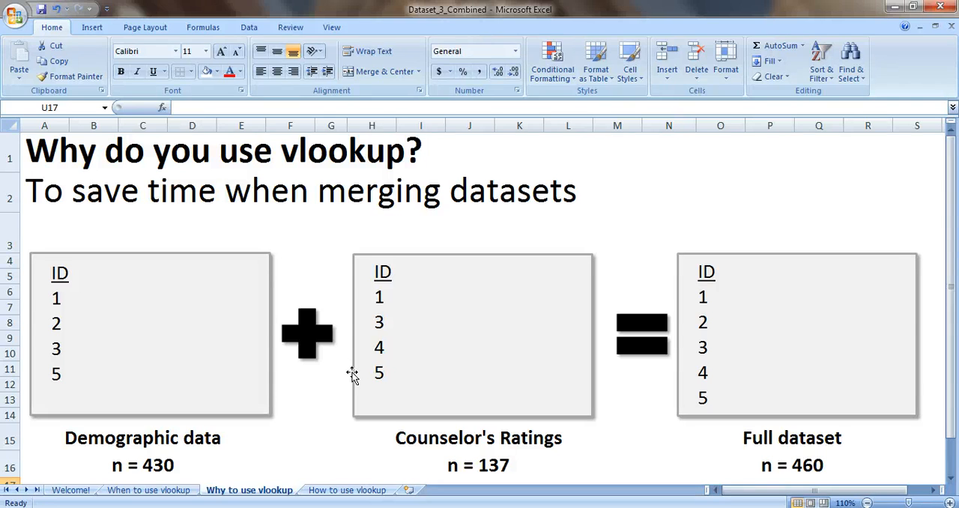
# - Show the 'How to use vlookup' sheet and select the first empty Gender cell, B3
pyautogui.click(348, 490)
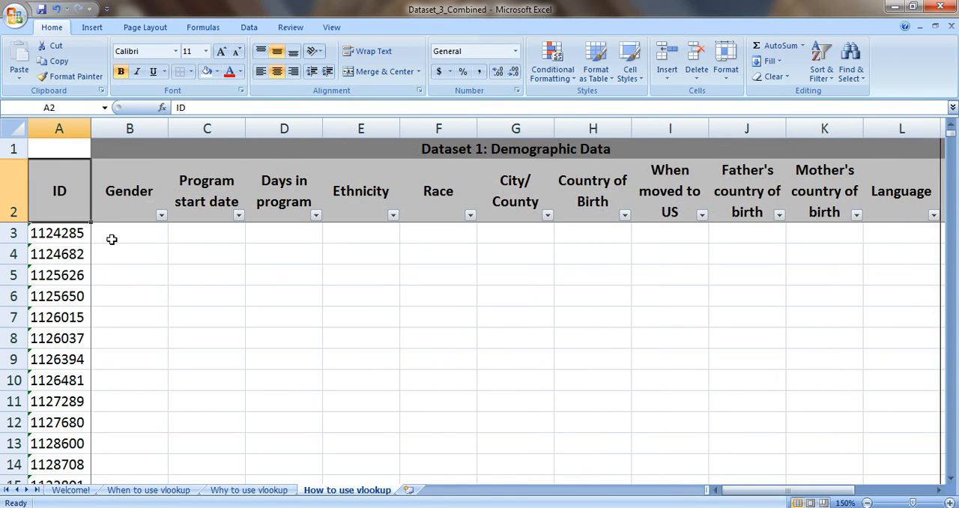
pyautogui.click(129, 233)
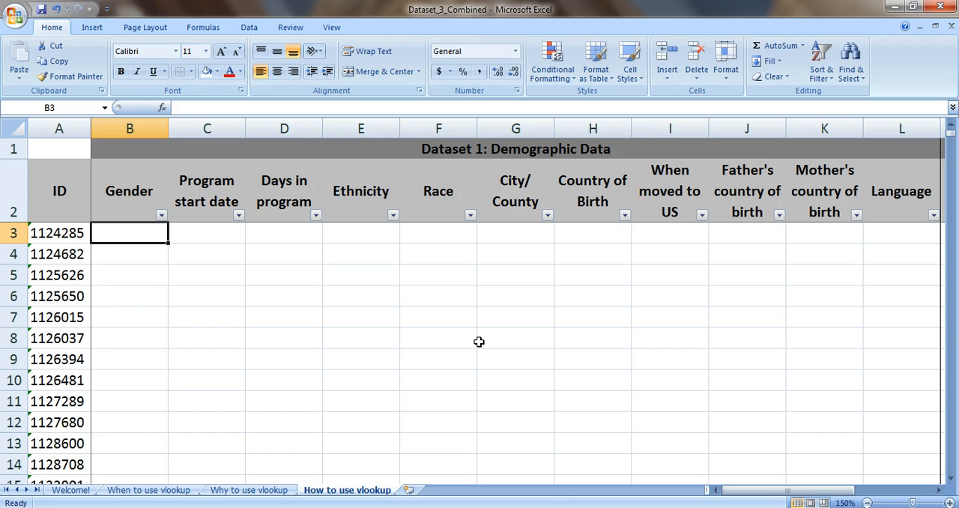
# - Start a VLOOKUP in B3 with the ID in A3 as its lookup value
pyautogui.write('=vlookup(')
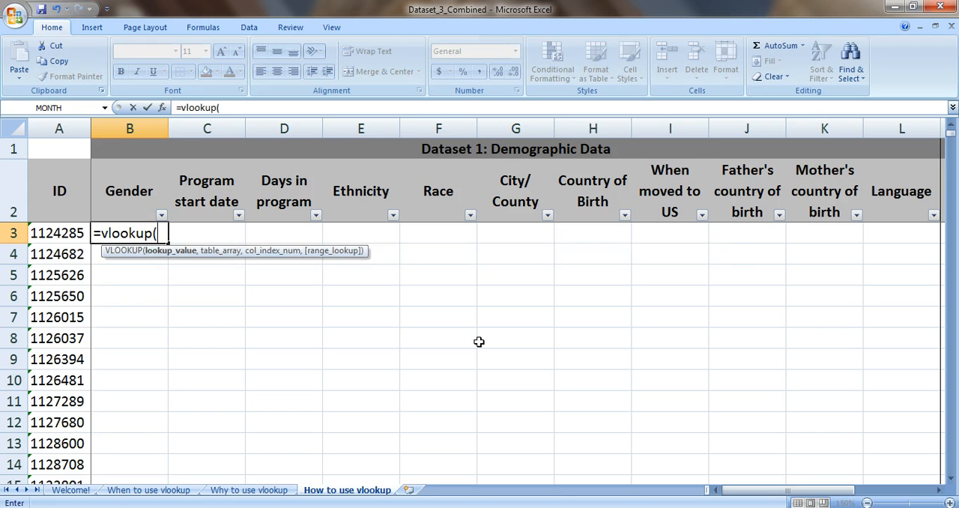
pyautogui.moveTo(279, 313)
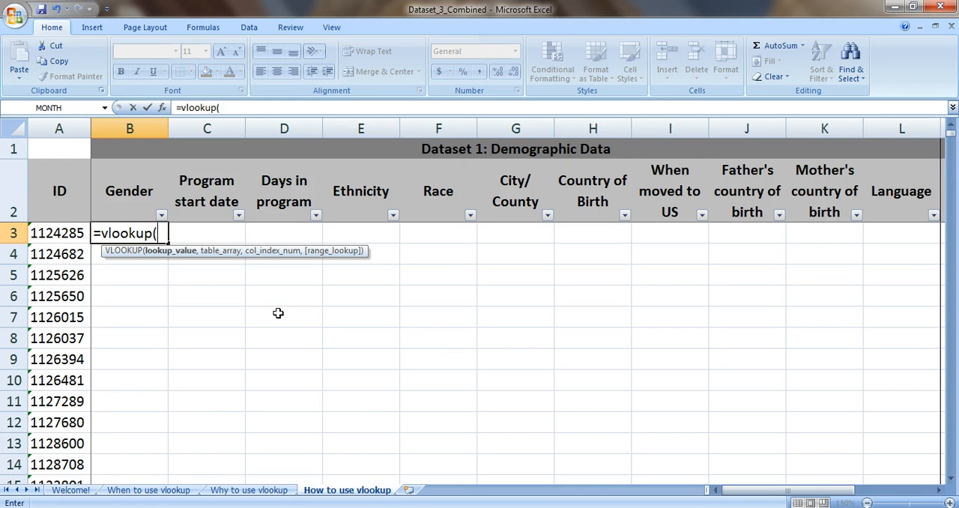
pyautogui.moveTo(177, 258)
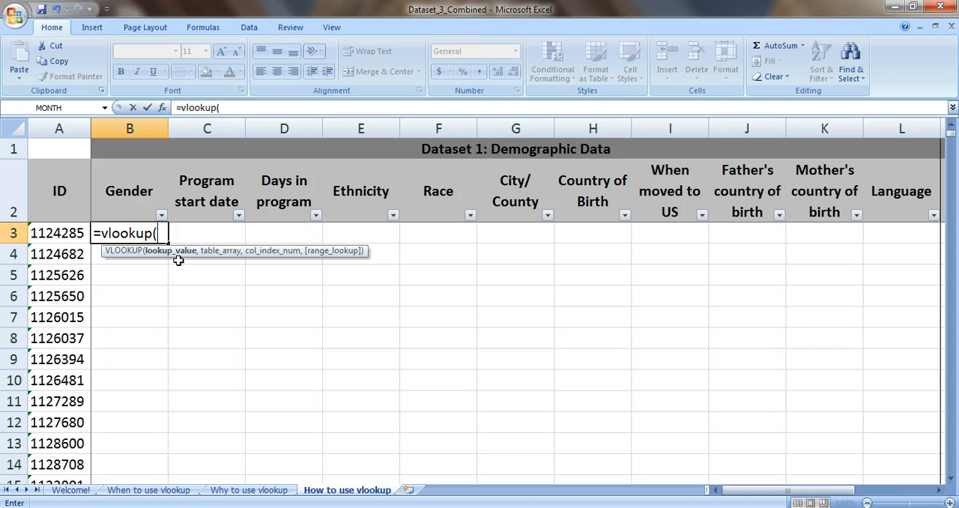
pyautogui.moveTo(252, 264)
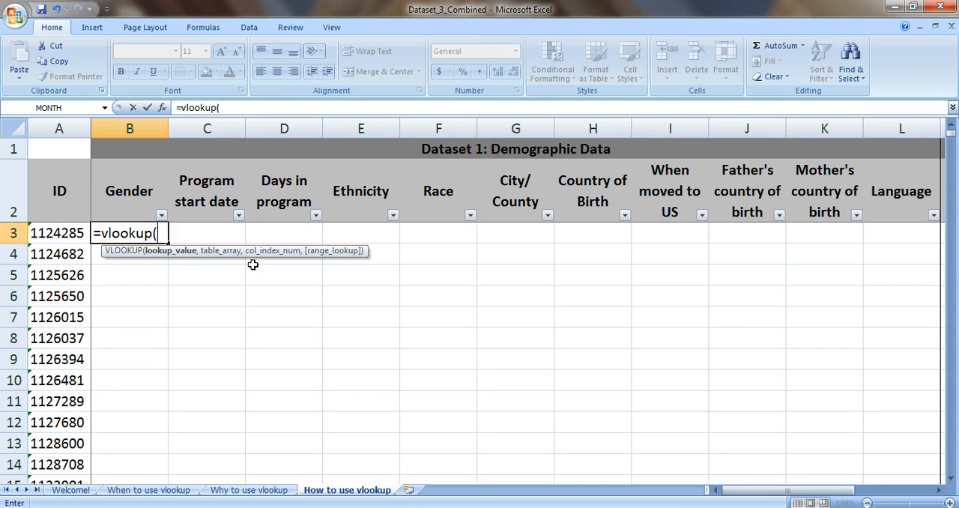
pyautogui.moveTo(324, 260)
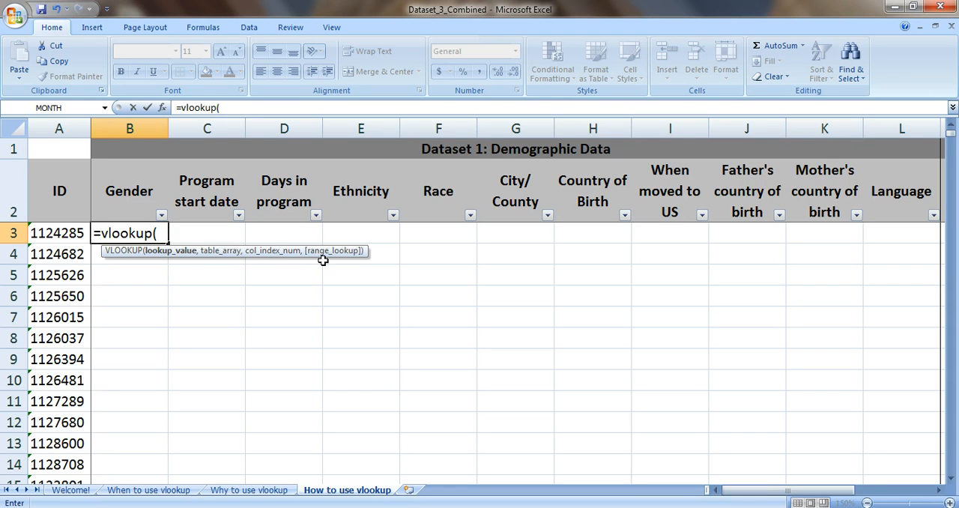
pyautogui.moveTo(150, 284)
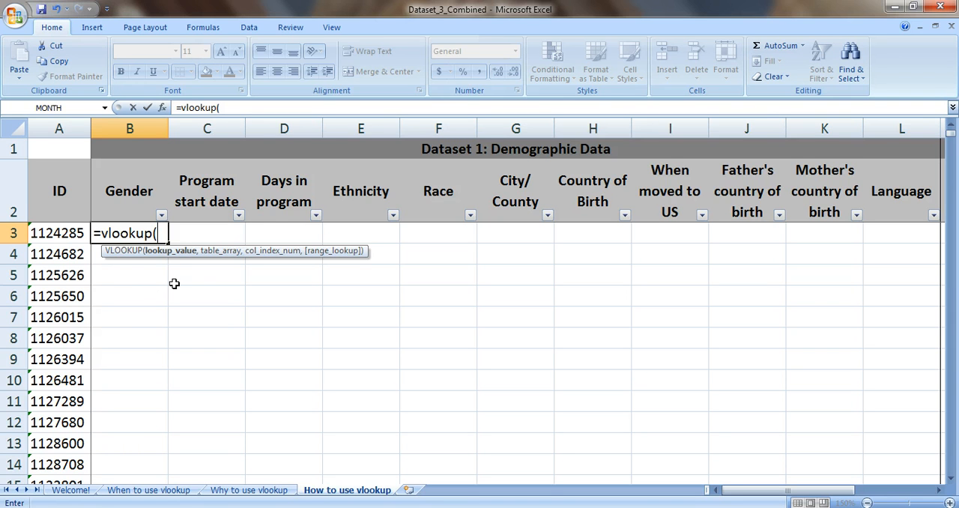
pyautogui.moveTo(170, 261)
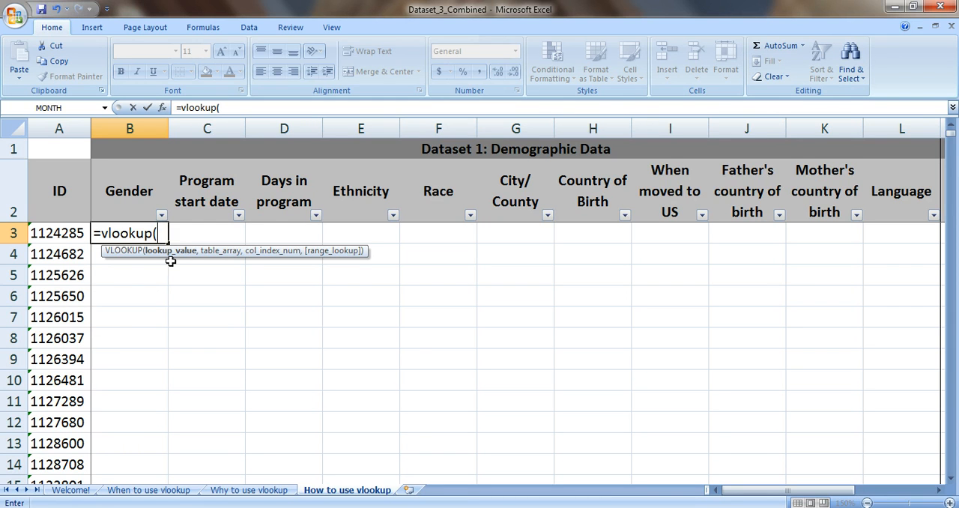
pyautogui.click(60, 234)
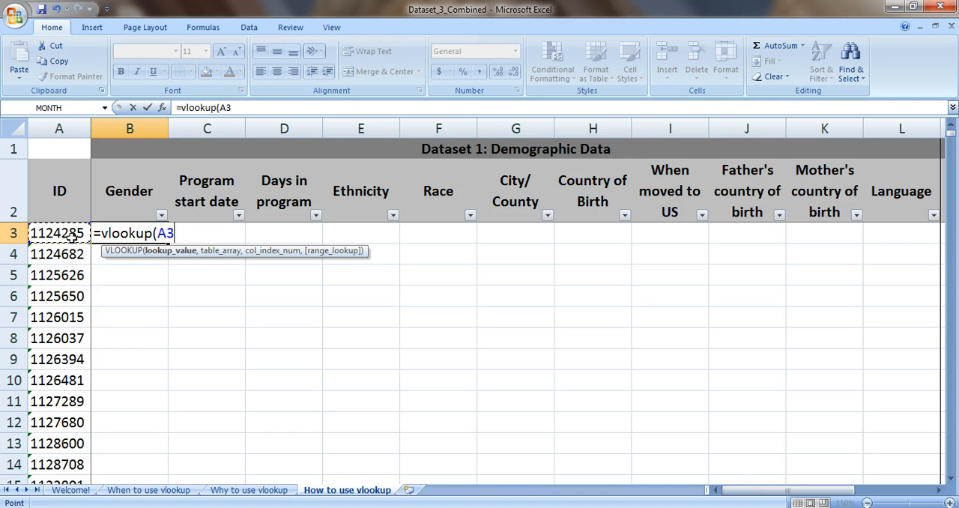
# - Make A2:L430 of the separate Dataset_1_Demographics workbook the formula's table array
pyautogui.write(',')
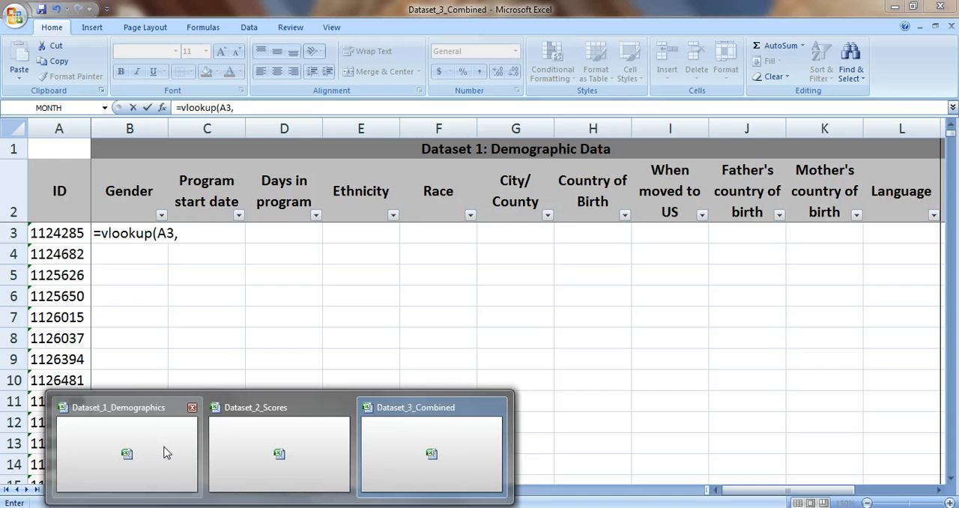
pyautogui.click(128, 453)
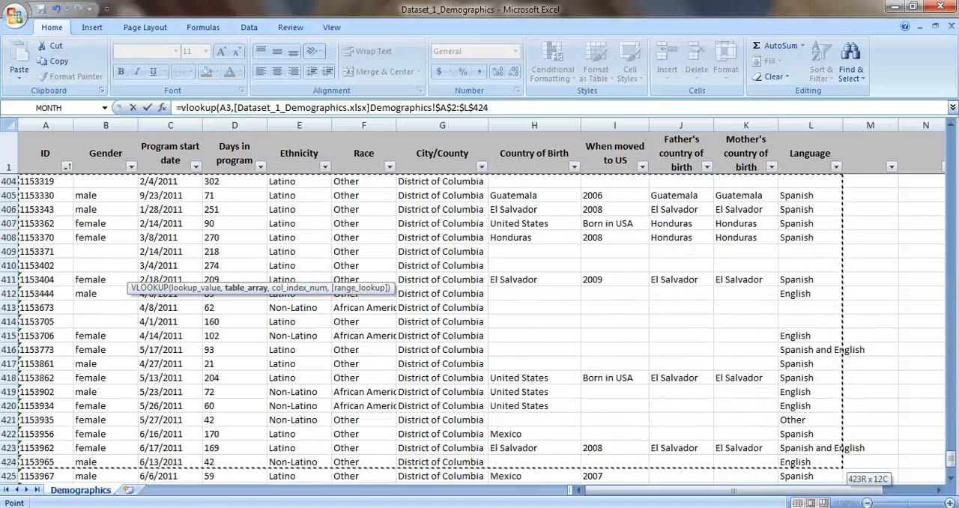
pyautogui.scroll(-3)
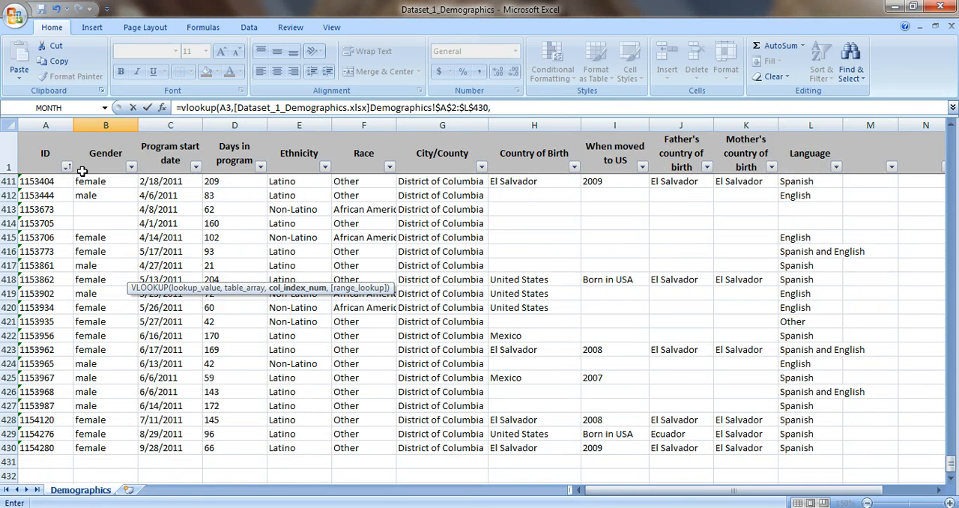
pyautogui.moveTo(120, 208)
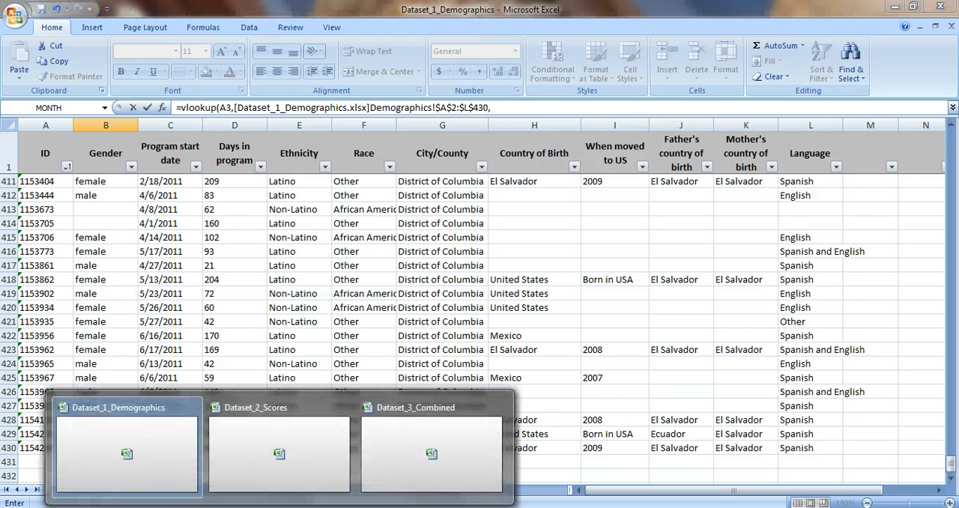
pyautogui.moveTo(395, 471)
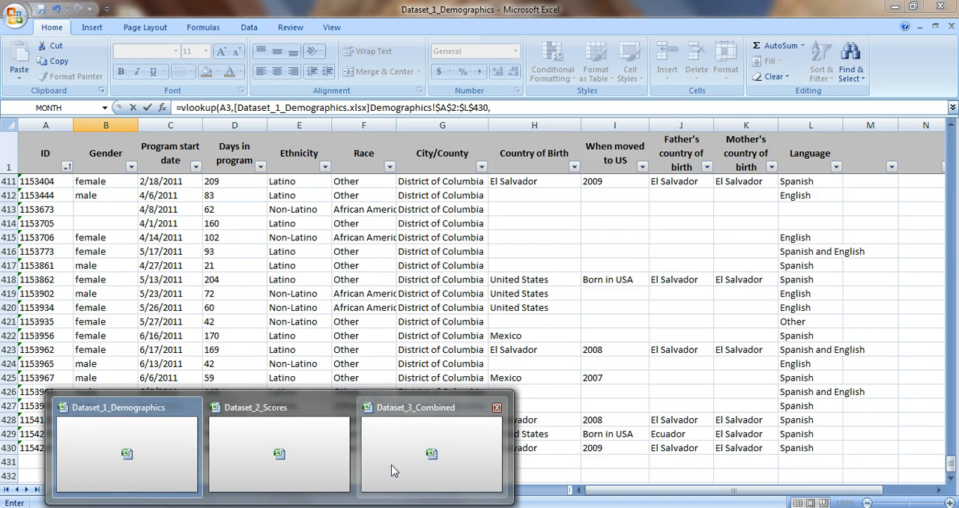
# - Complete B3's VLOOKUP with column 2 and exact match (false); it returns #N/A
pyautogui.click(432, 452)
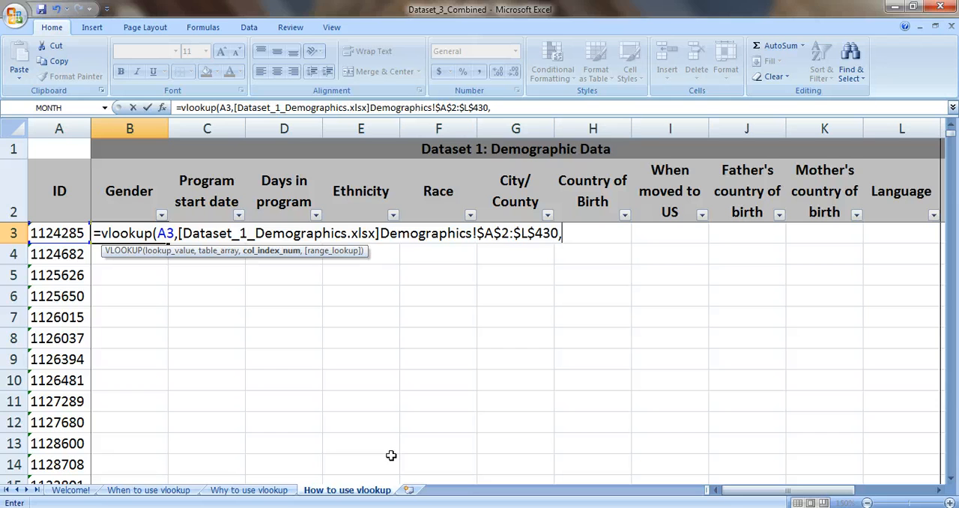
pyautogui.write('2,')
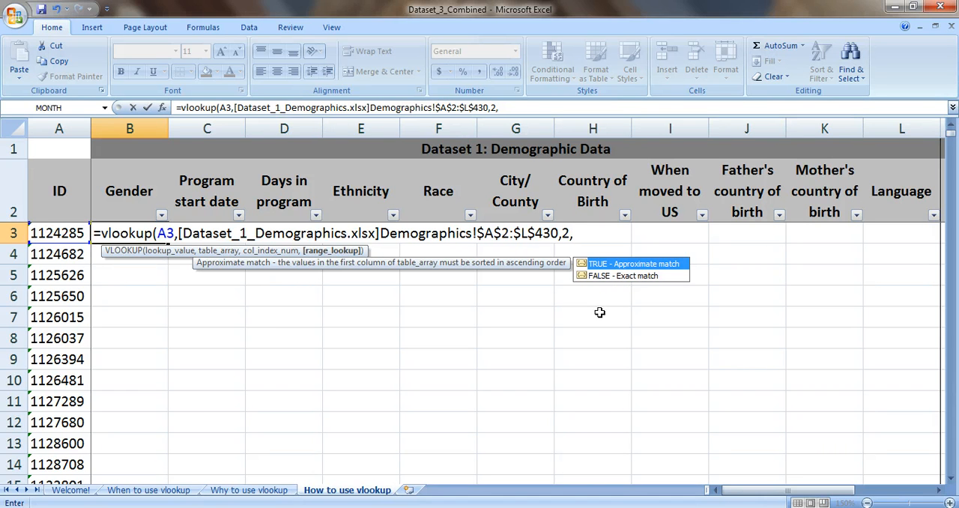
pyautogui.write('fal')
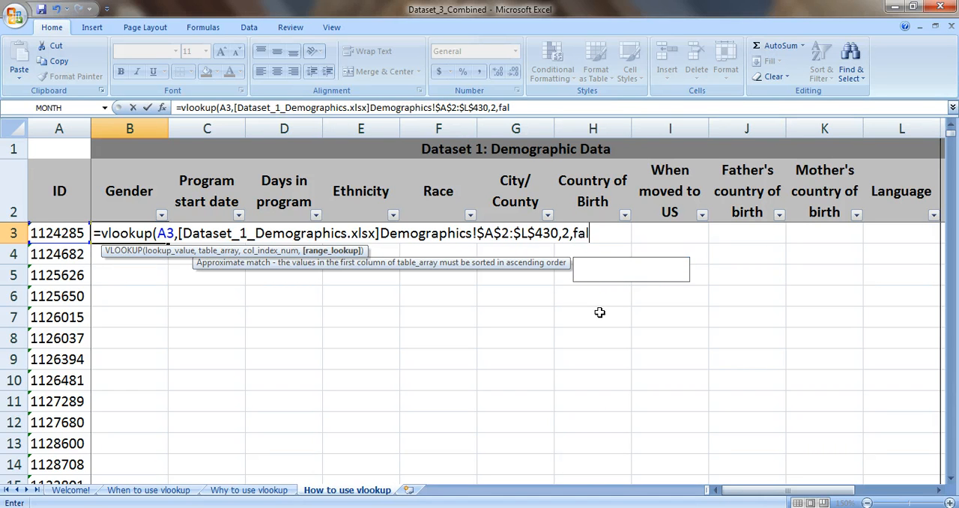
pyautogui.write('se')
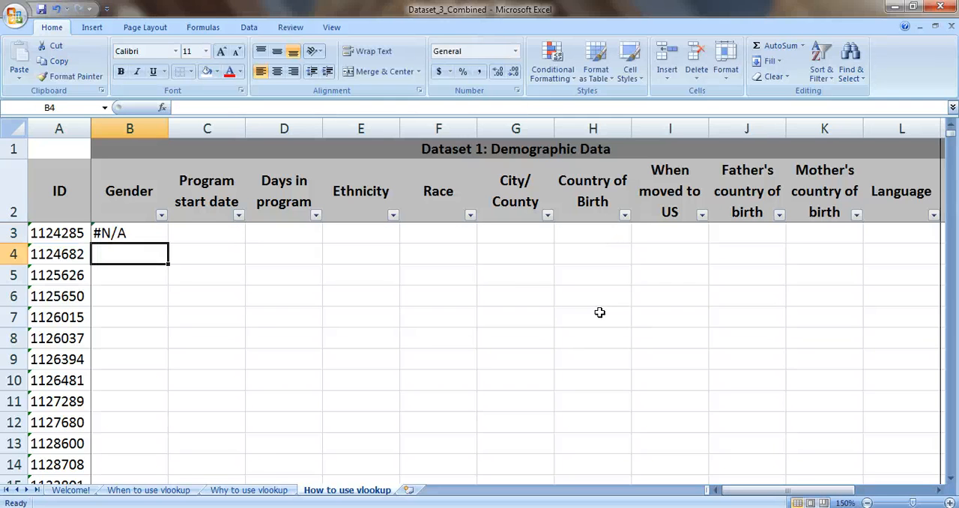
# - Fill the Gender VLOOKUP from B3 down to B12, giving male/female results, and return to the Welcome sheet
pyautogui.click(129, 233)
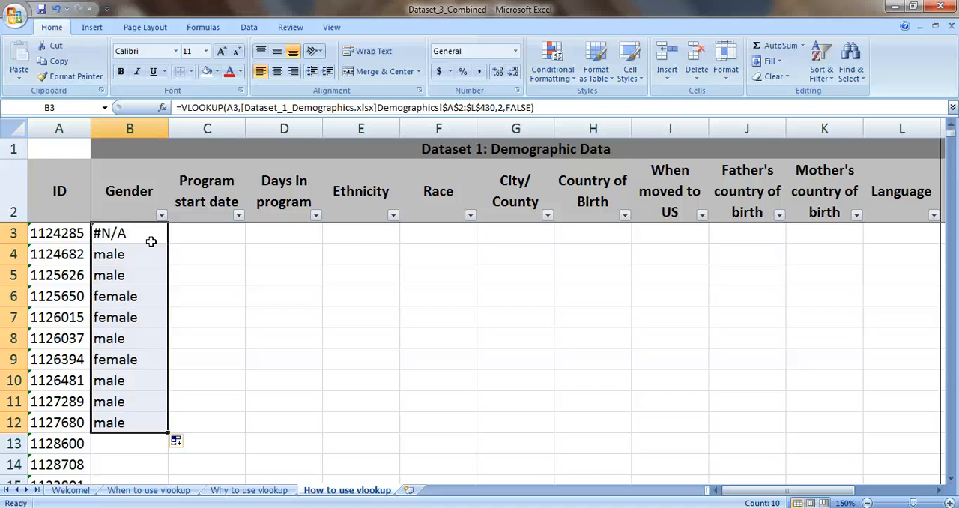
pyautogui.moveTo(117, 268)
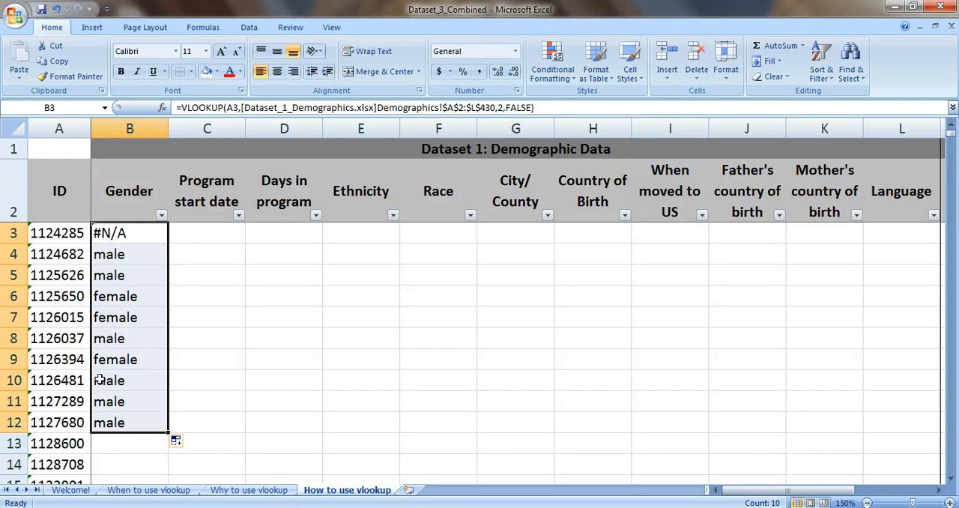
pyautogui.click(70, 490)
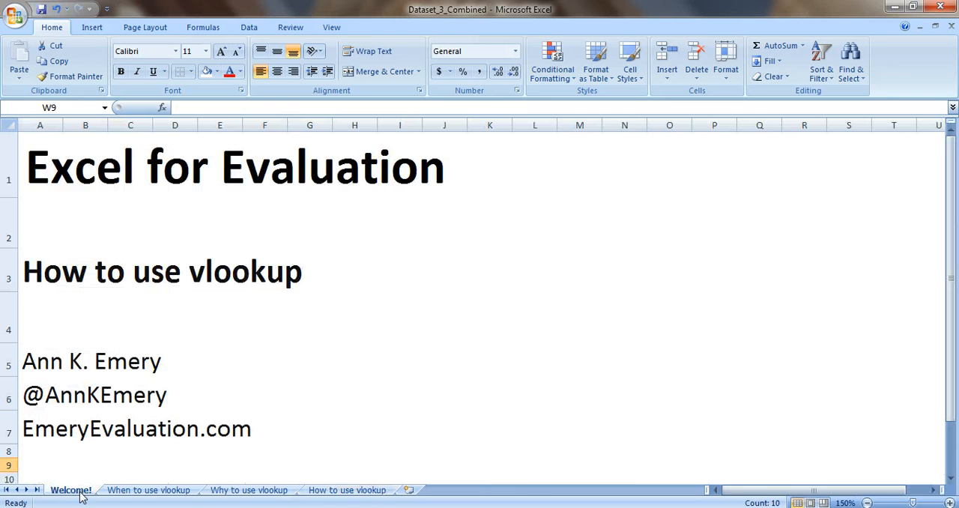